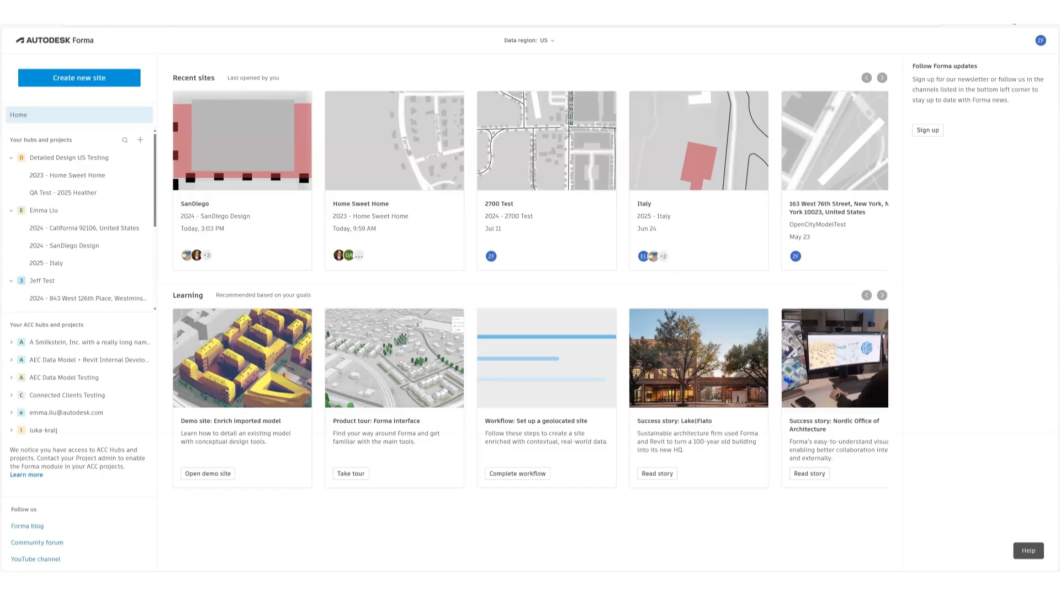
mouse_move(1005, 336)
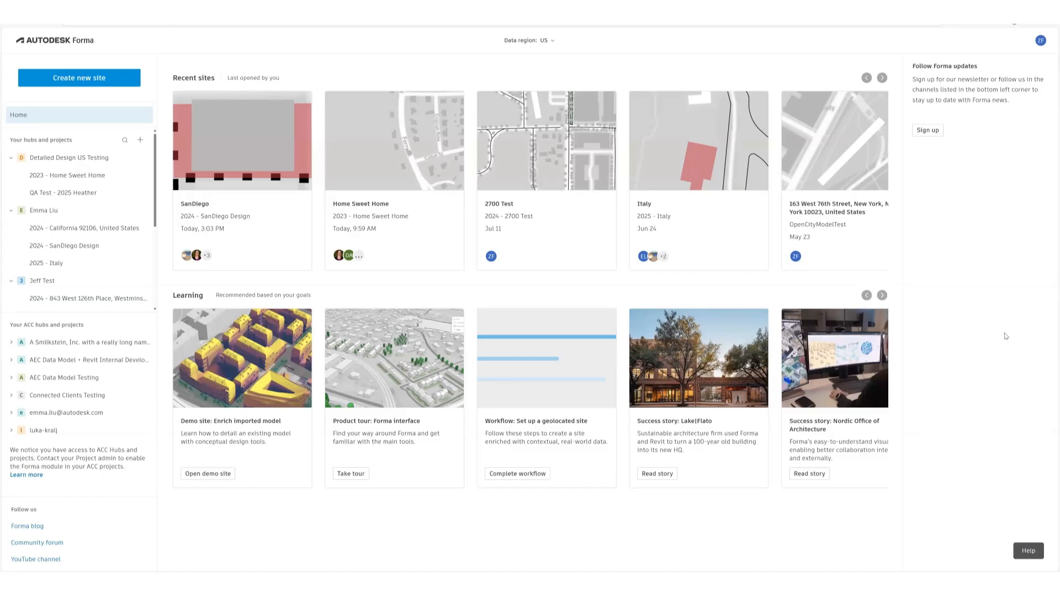
mouse_move(264, 276)
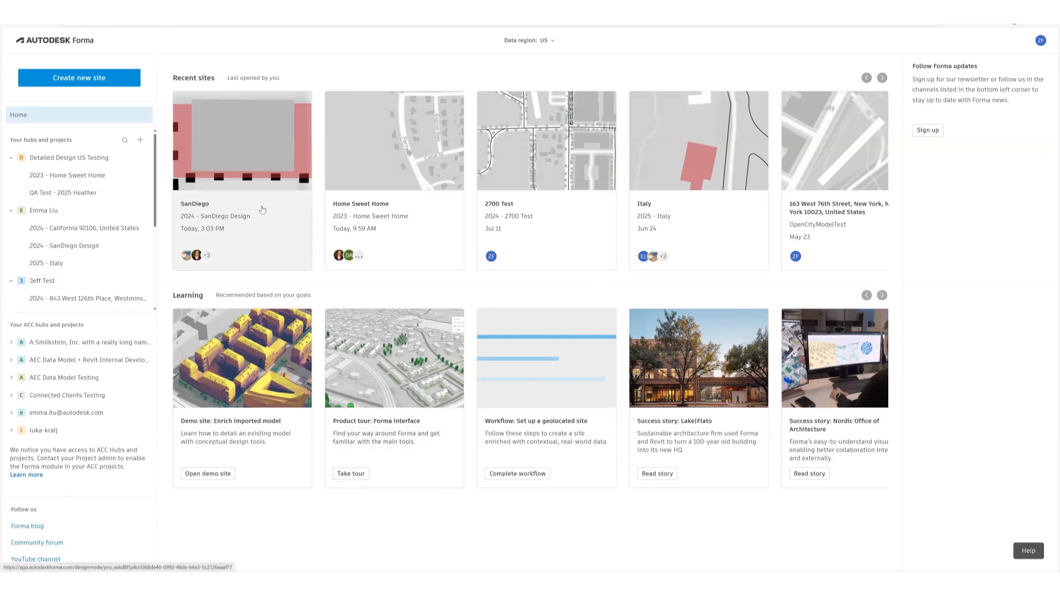
Open the SanDiego site and start the ZF Copy proposal's IFC export to Docs.
left_click(242, 141)
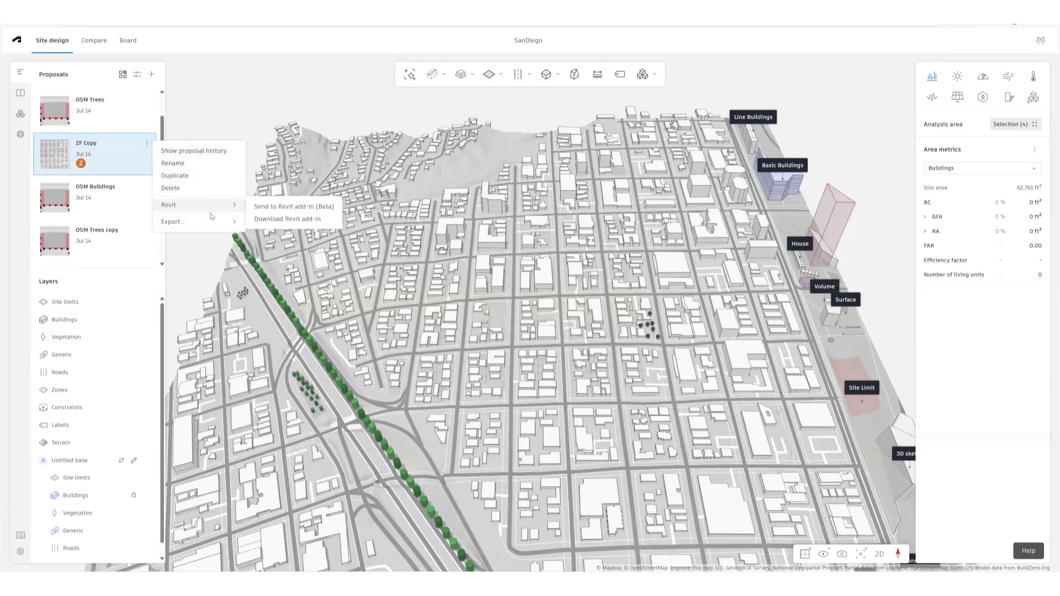
mouse_move(173, 221)
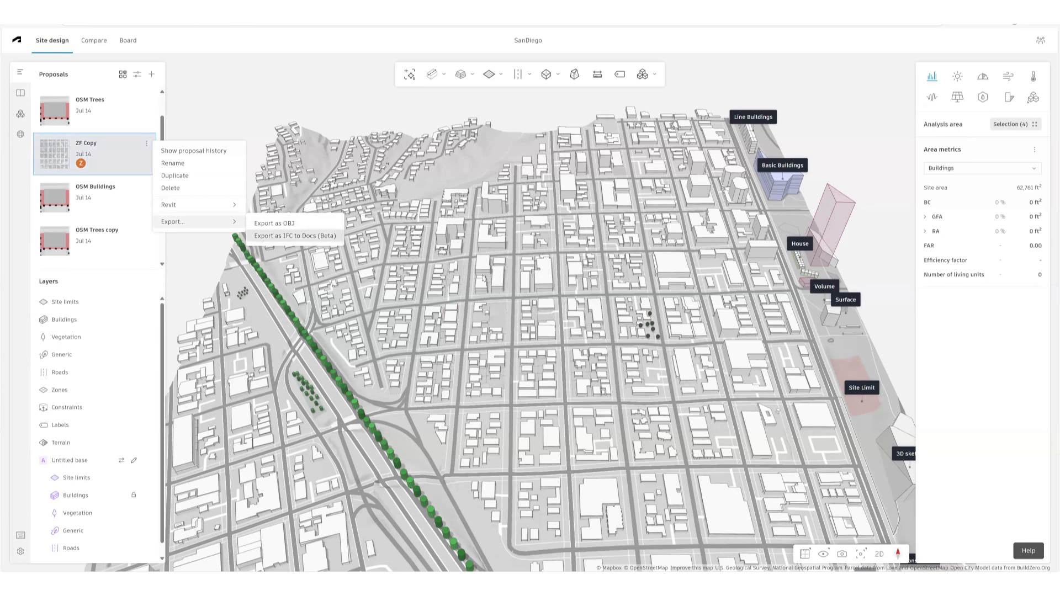
left_click(294, 237)
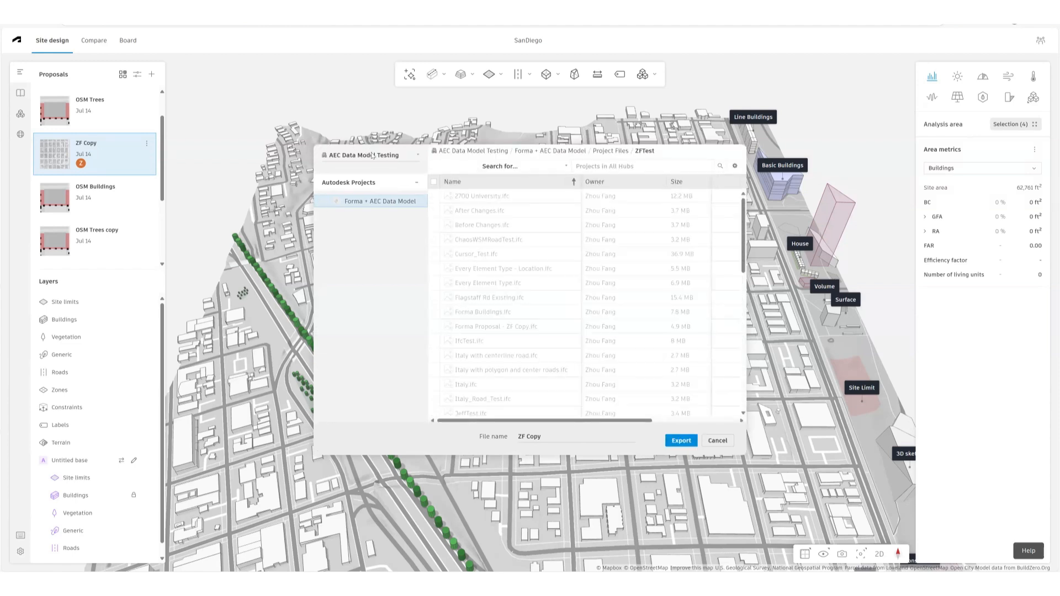
Replace the export file name 'ZF Copy' with 'IfcDemonstration'.
left_click(370, 155)
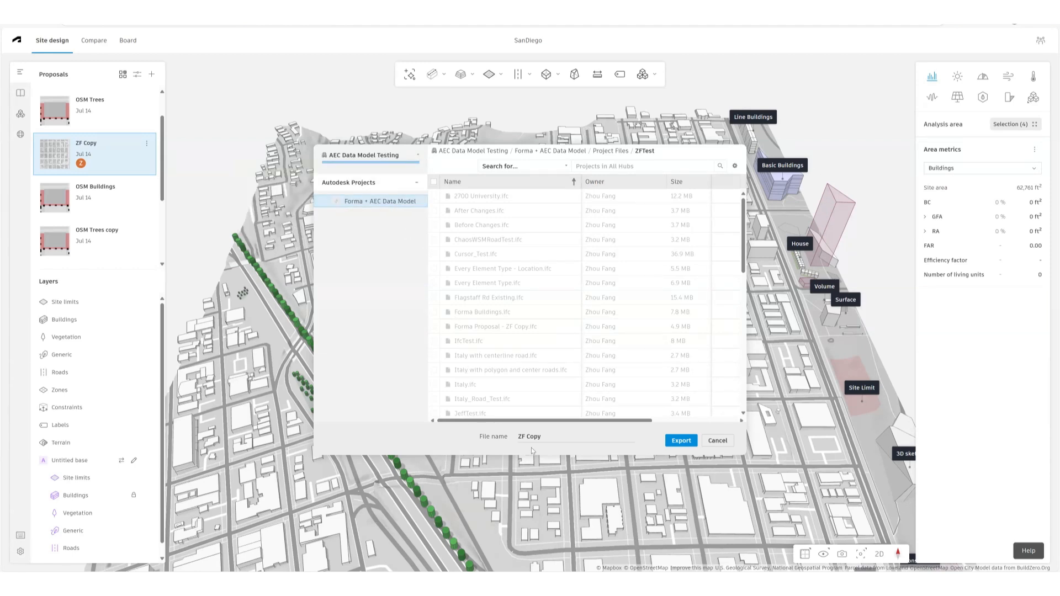
double_click(534, 436)
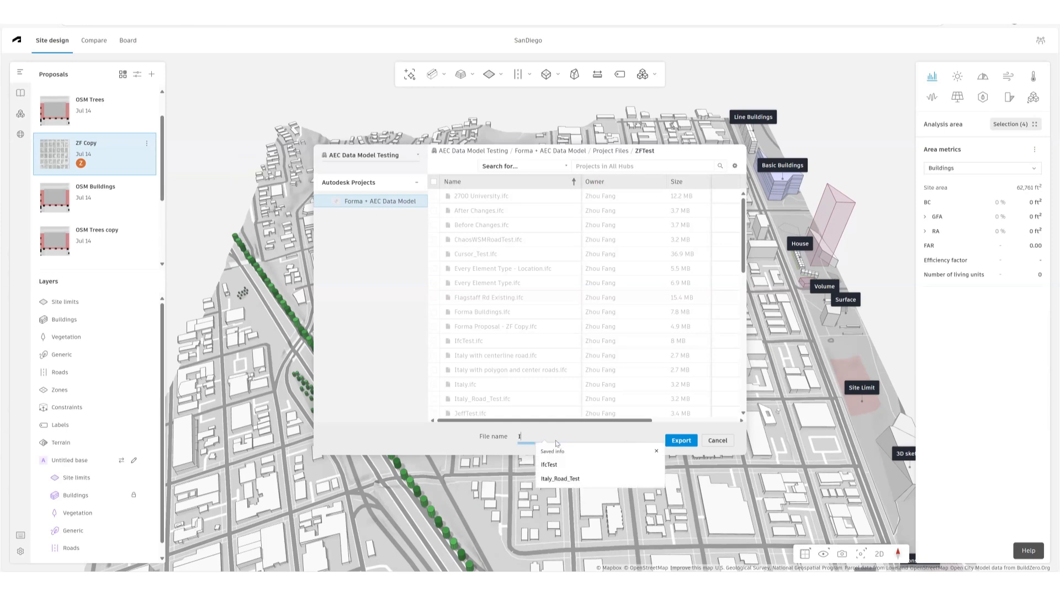
type("IfcDemonstration")
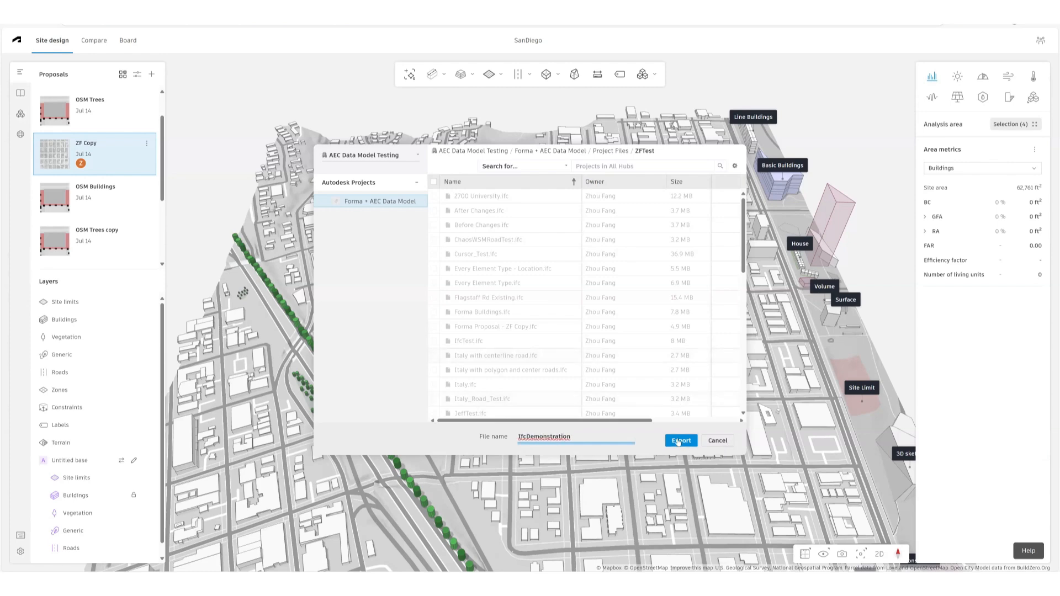
Export the proposal as IFC to the ZFTest folder in Autodesk Docs.
left_click(681, 440)
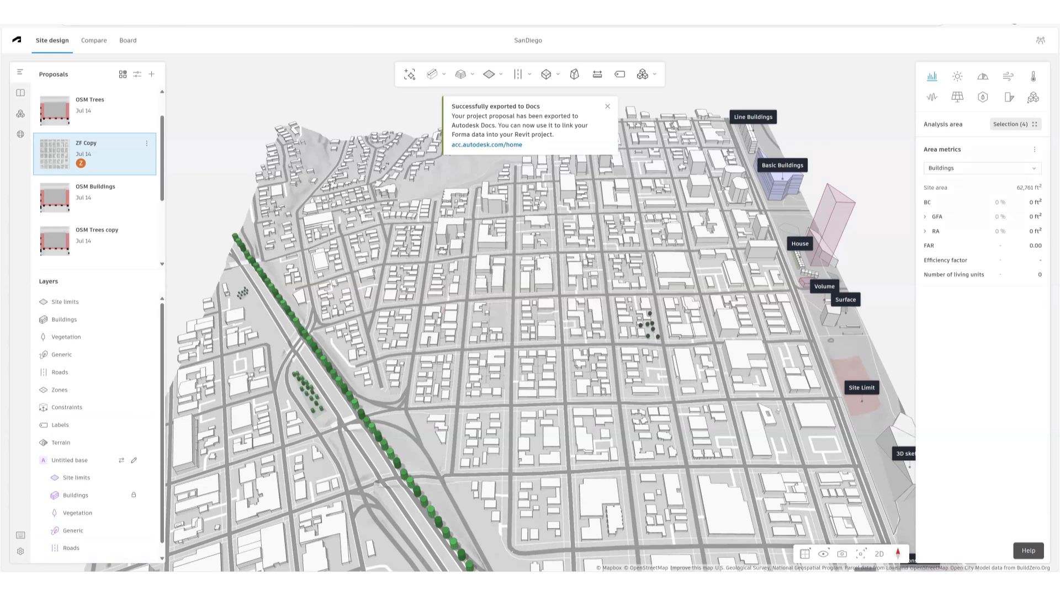
Check IfcDemonstration.ifc in the ZFTest folder on Autodesk Docs.
left_click(485, 145)
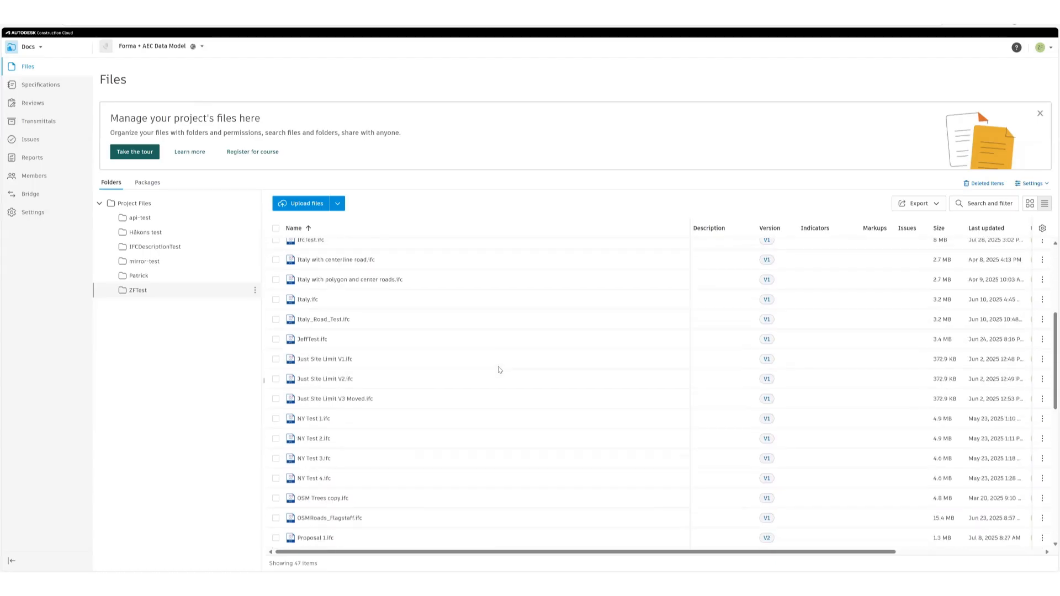
scroll("down", 3)
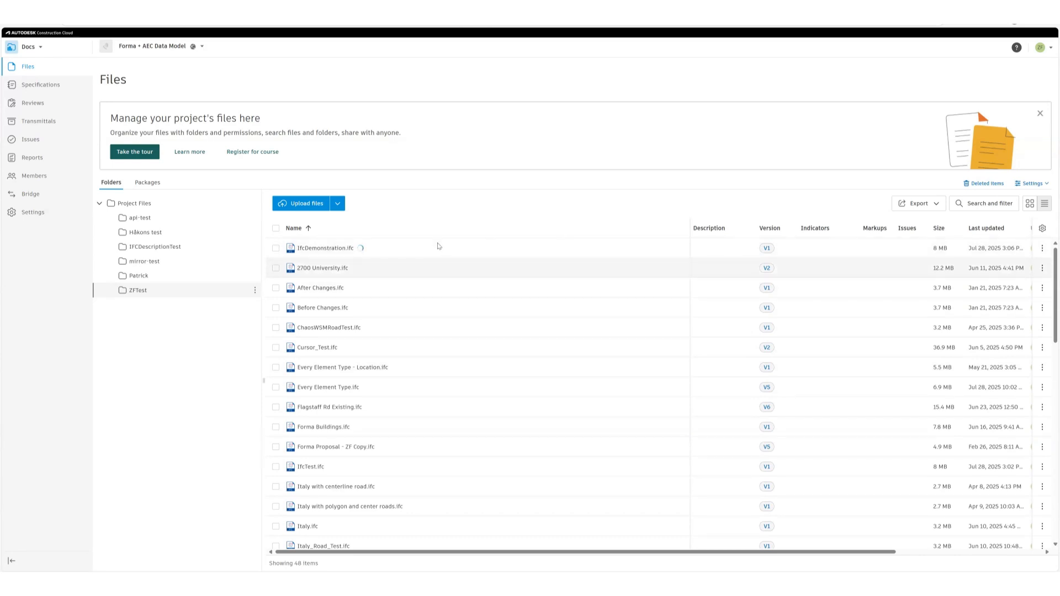
mouse_move(360, 252)
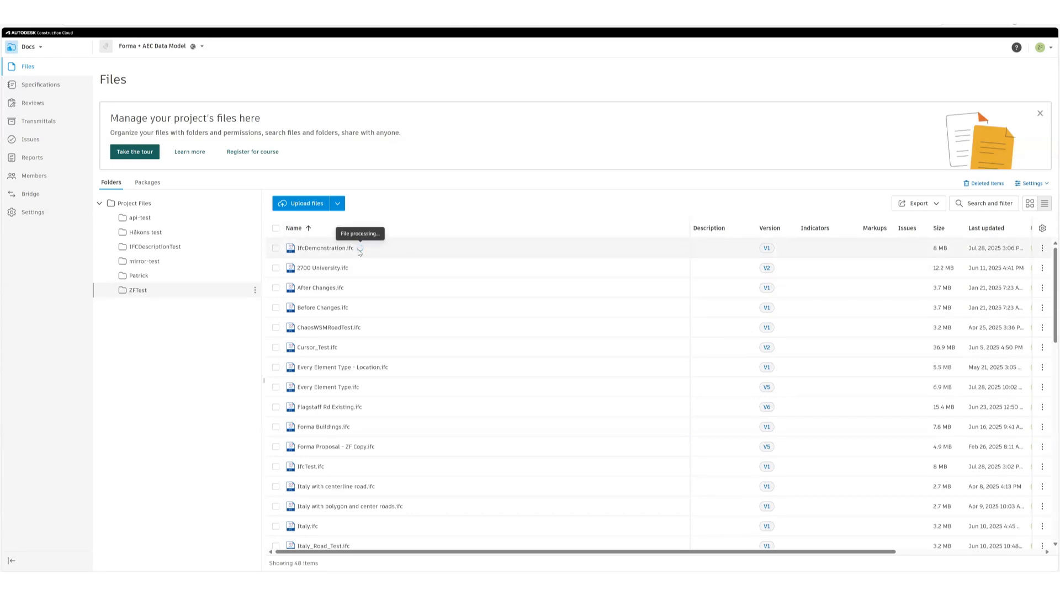
mouse_move(360, 252)
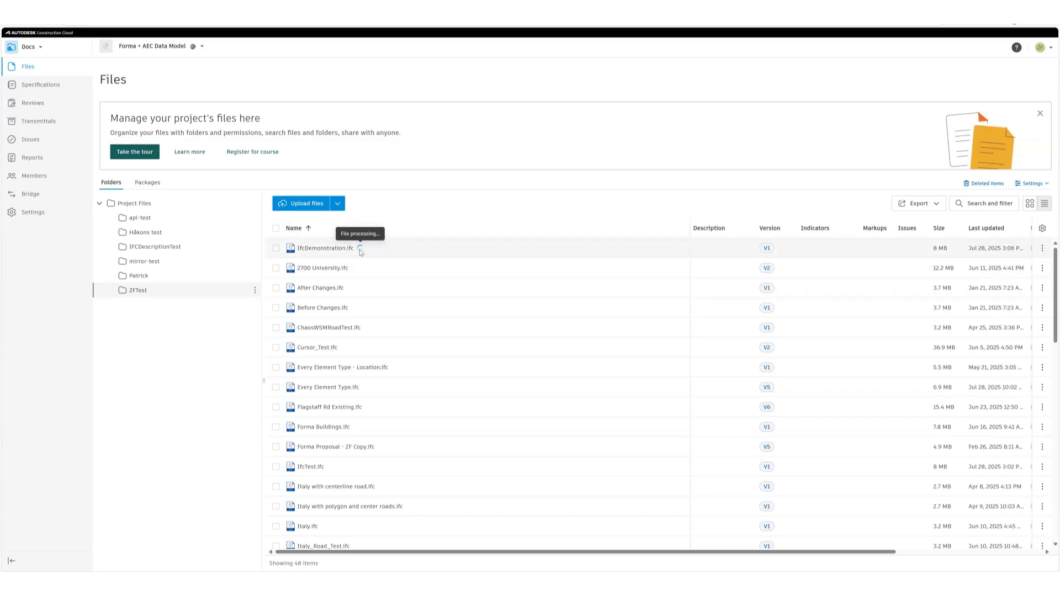